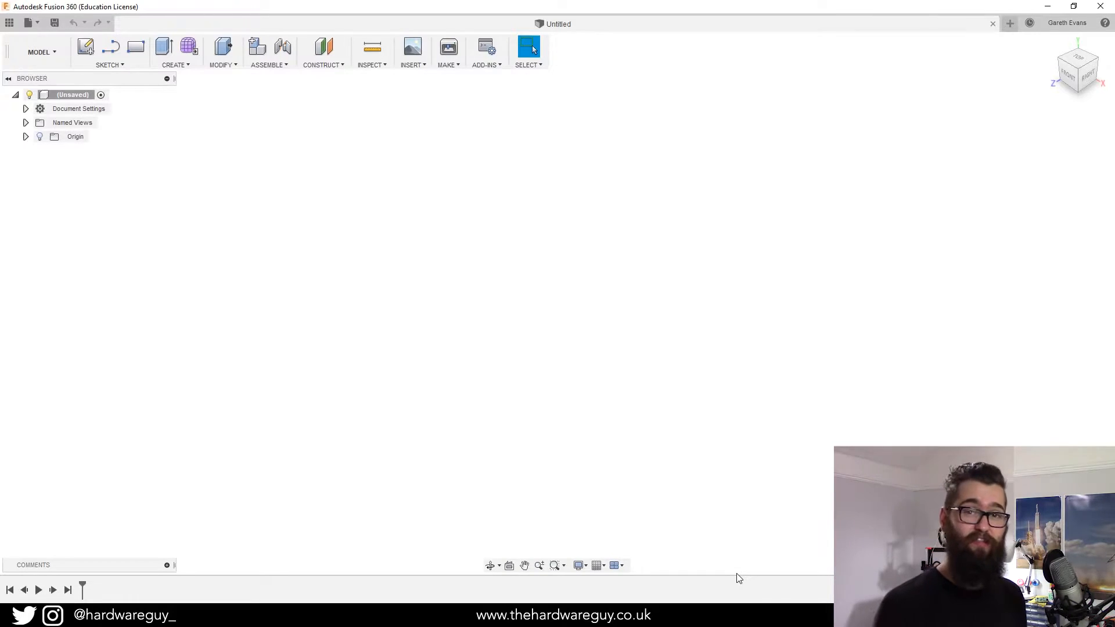
mouse_move(914, 346)
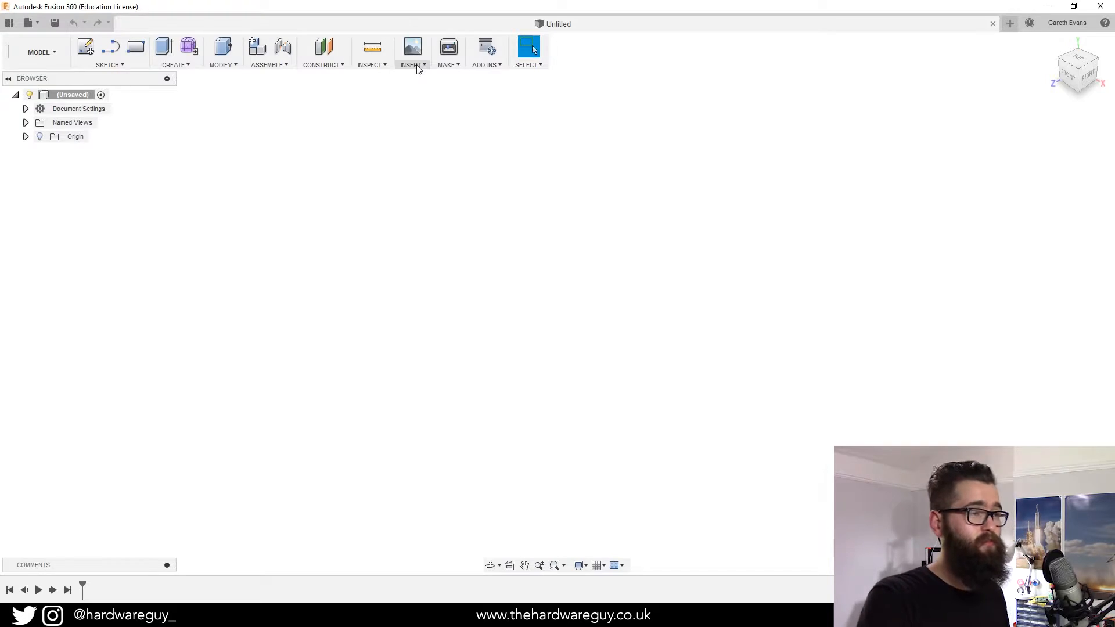
mouse_move(424, 130)
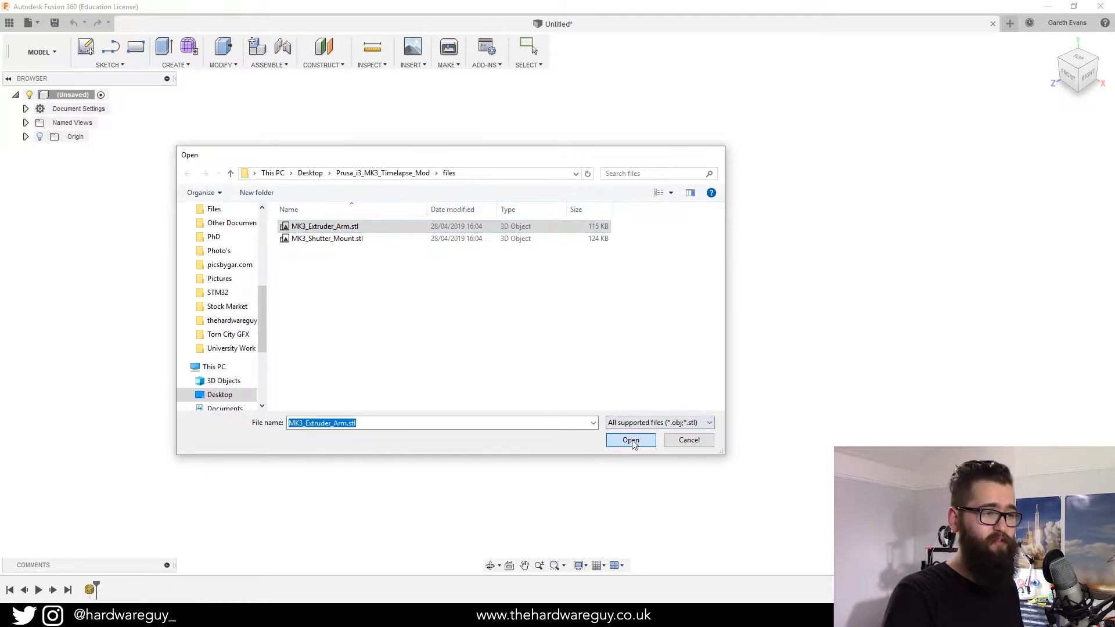
Step: Insert the MK3 extruder arm STL as a mesh body in millimetres
left_click(631, 439)
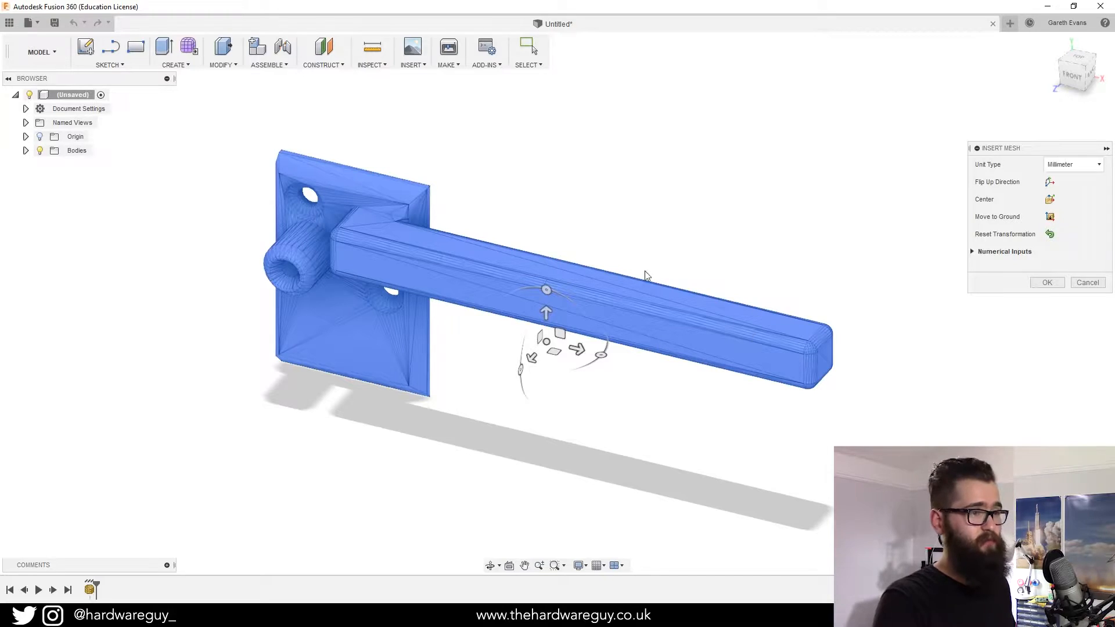
mouse_move(1077, 193)
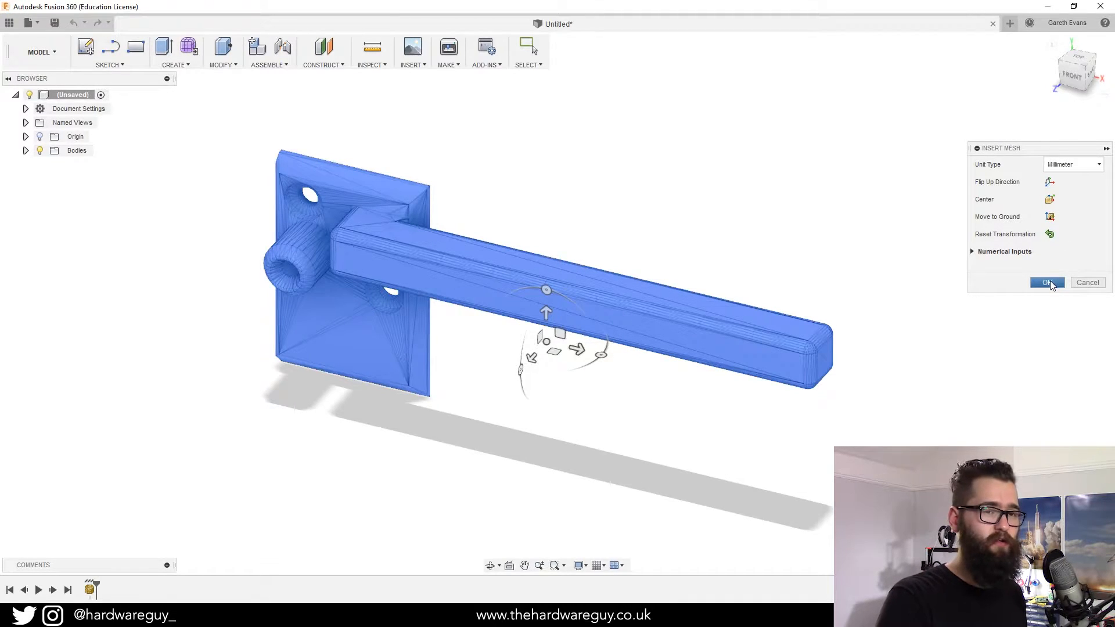
left_click(1046, 282)
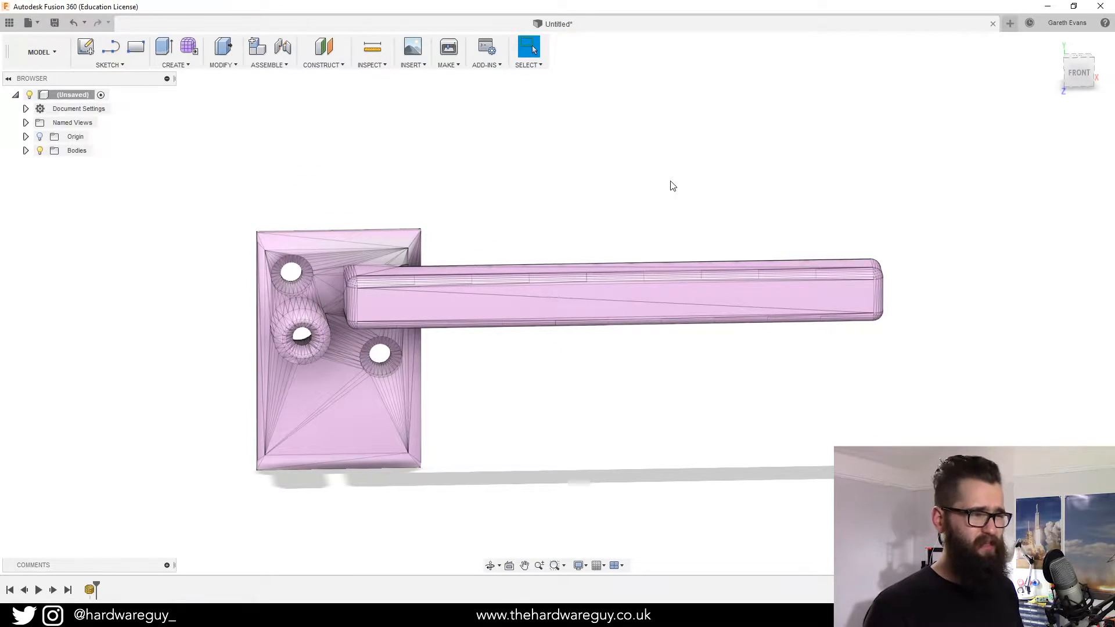
mouse_move(664, 203)
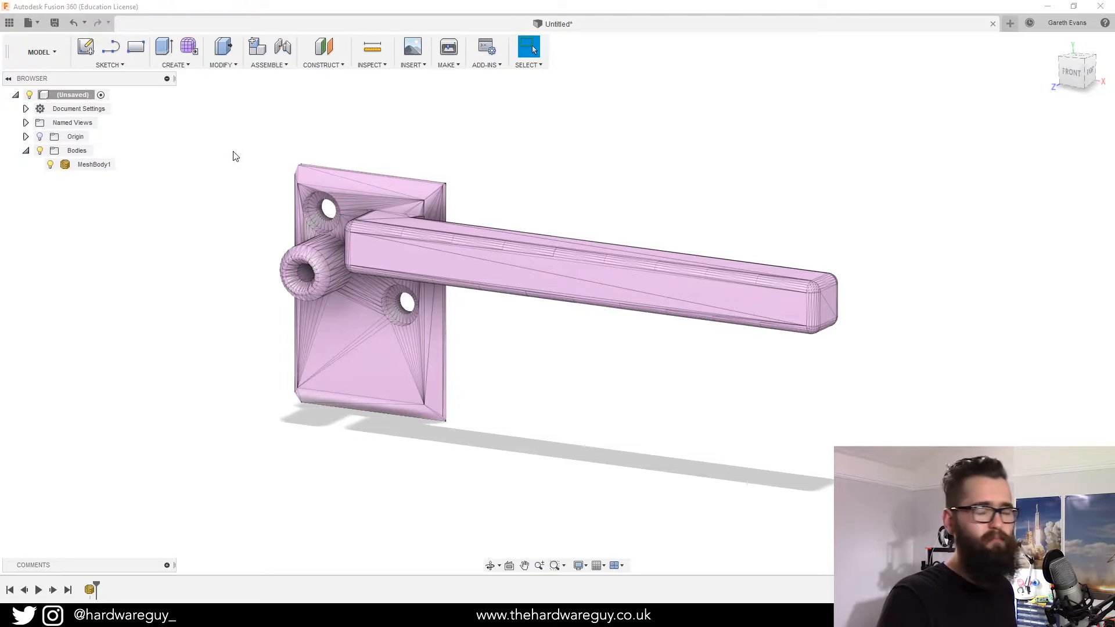
Step: Expand the Browser's Bodies folder to show MeshBody1
left_click(94, 165)
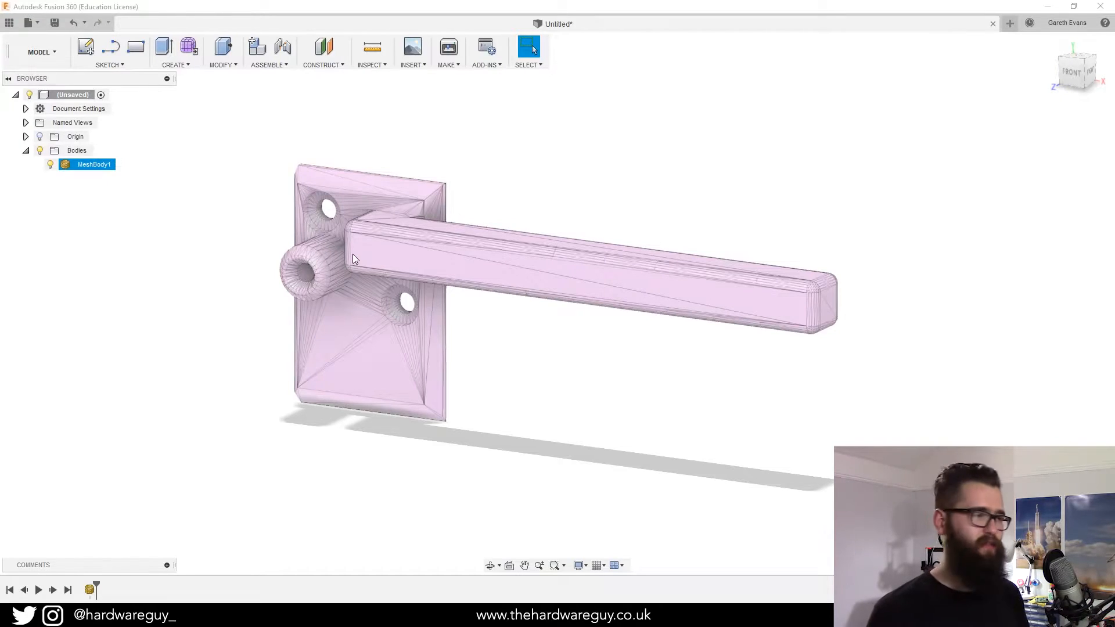
left_click(96, 167)
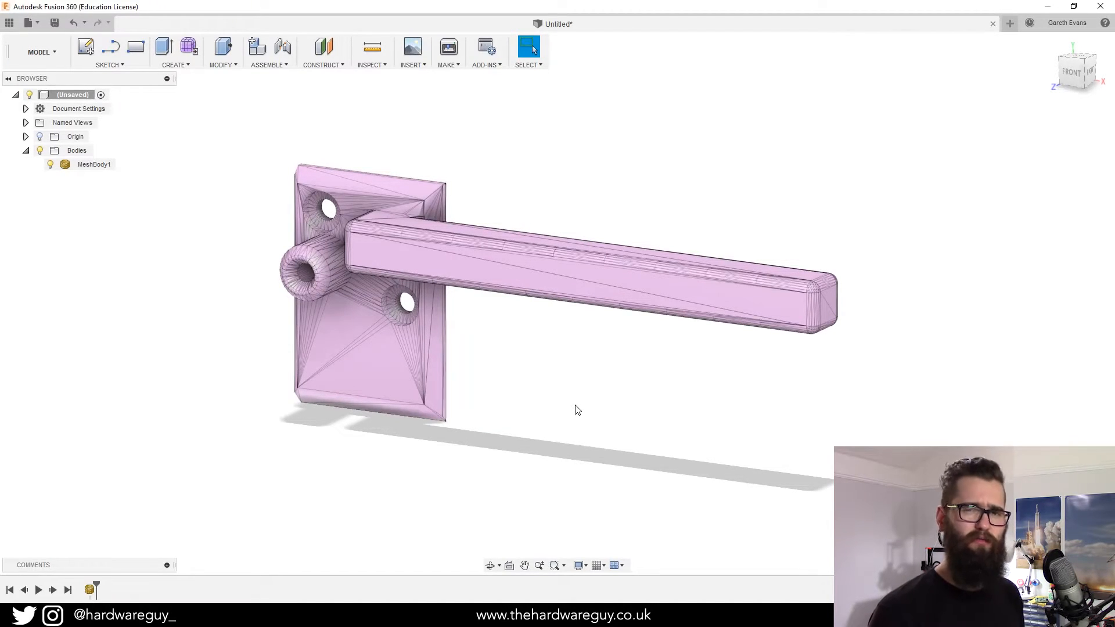
mouse_move(201, 187)
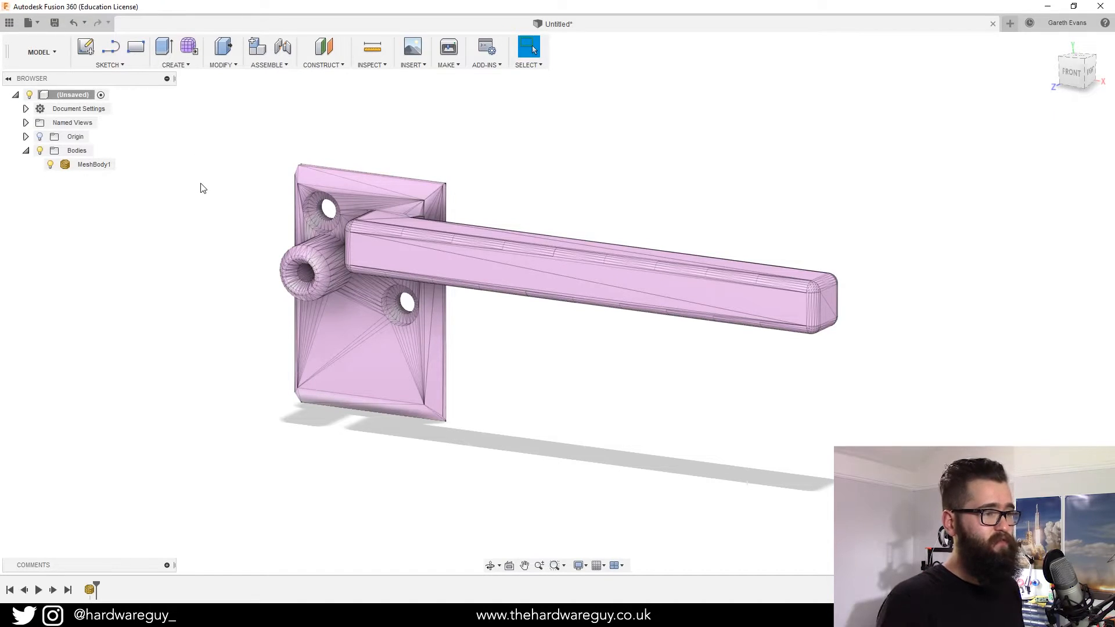
mouse_move(194, 67)
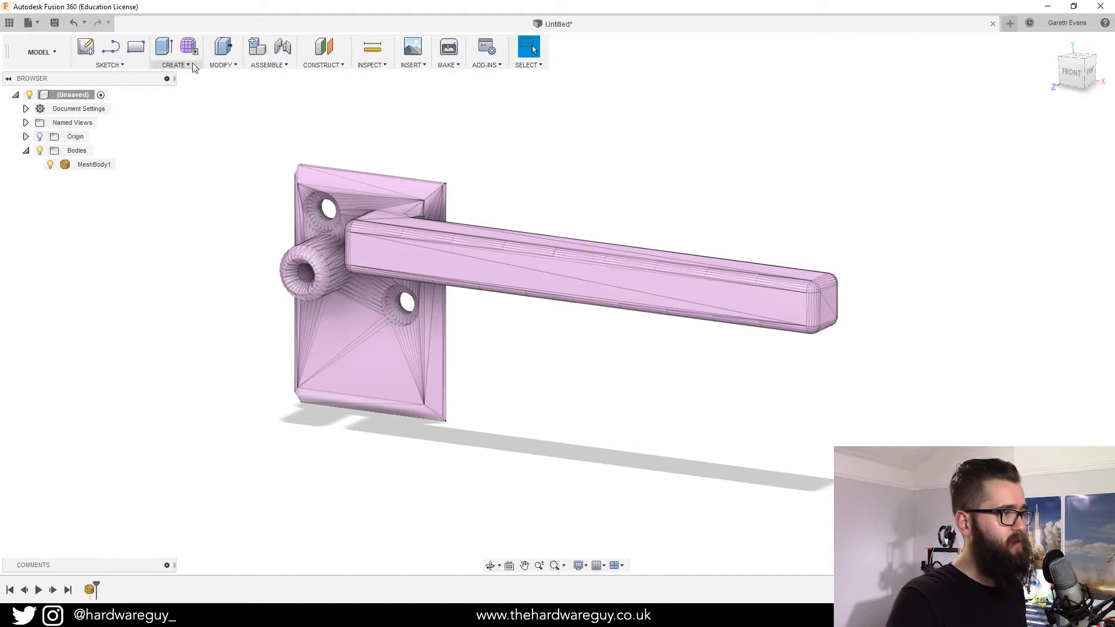
Step: Choose Do not capture Design History on the root component and confirm removing the timeline
right_click(71, 95)
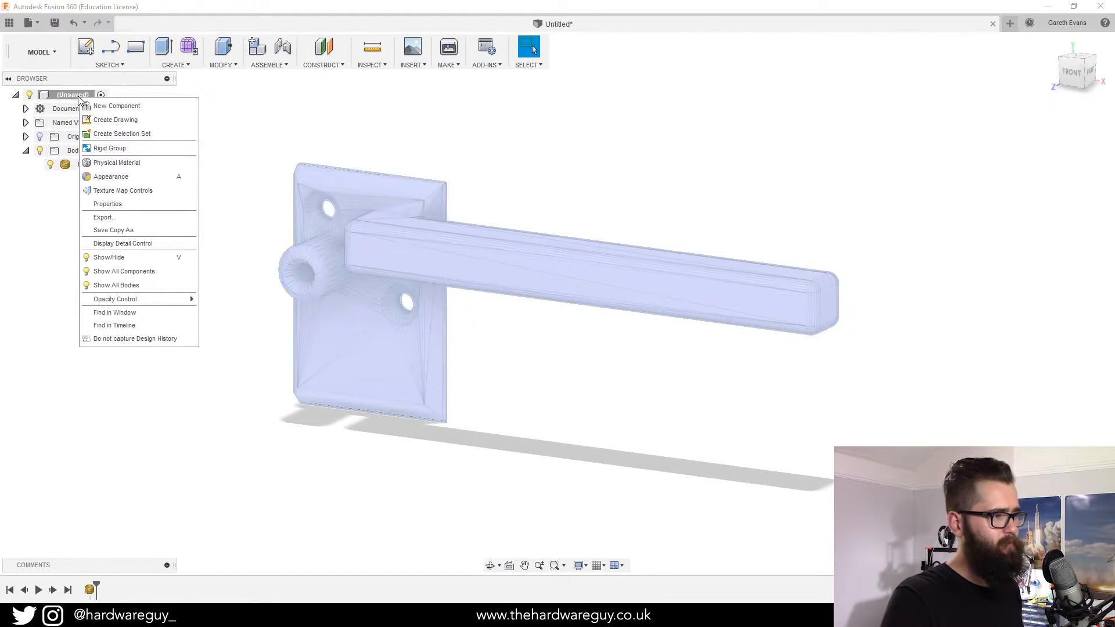
left_click(168, 391)
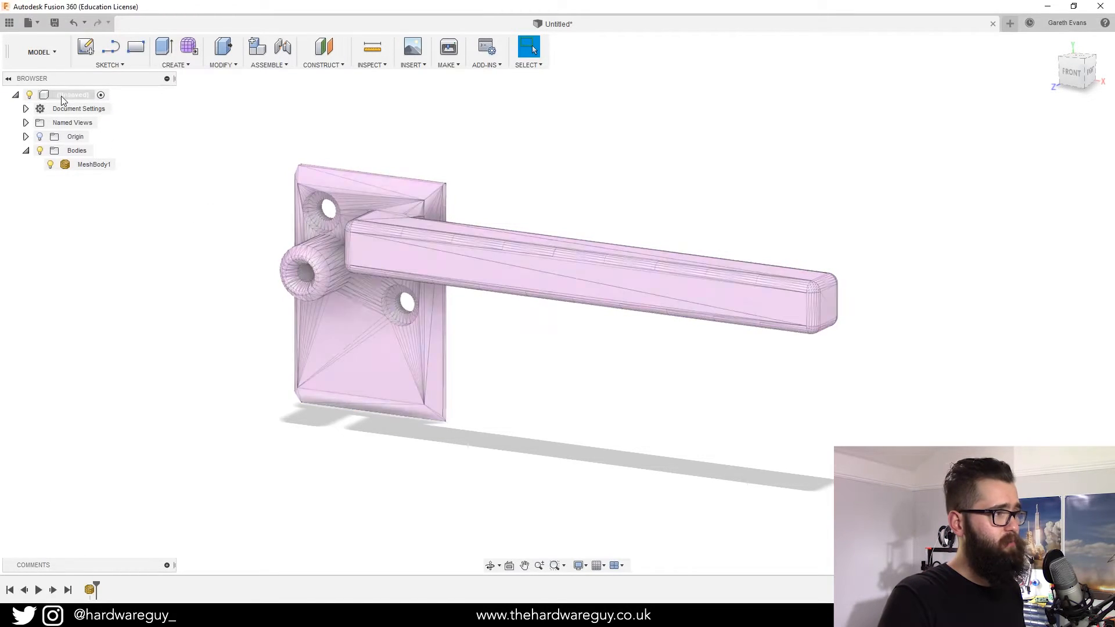
right_click(69, 96)
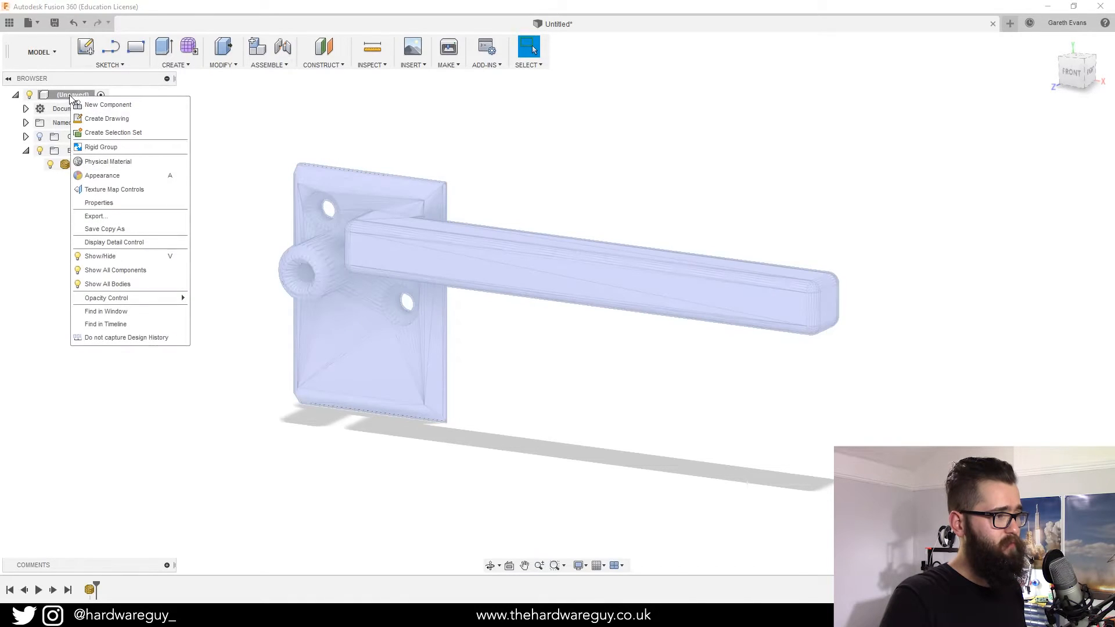
mouse_move(144, 342)
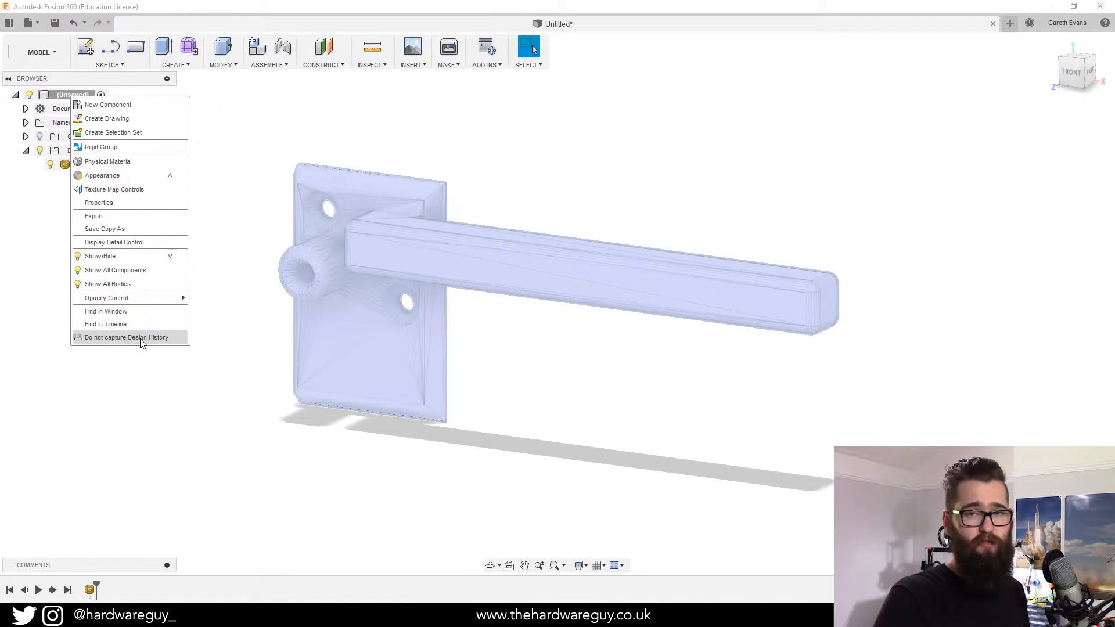
left_click(126, 338)
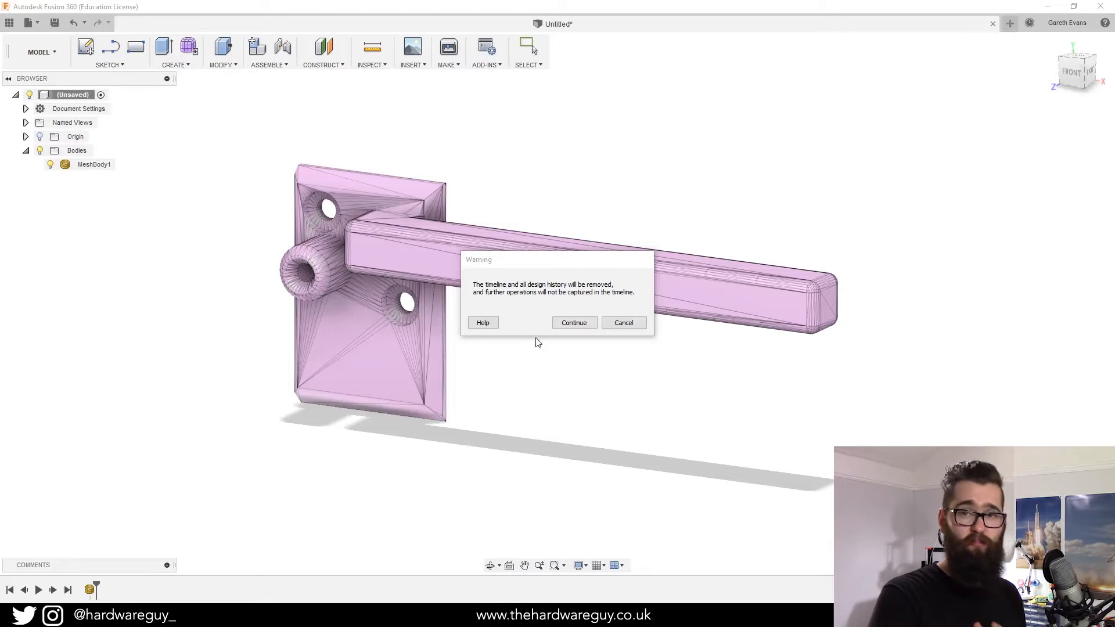
left_click(574, 322)
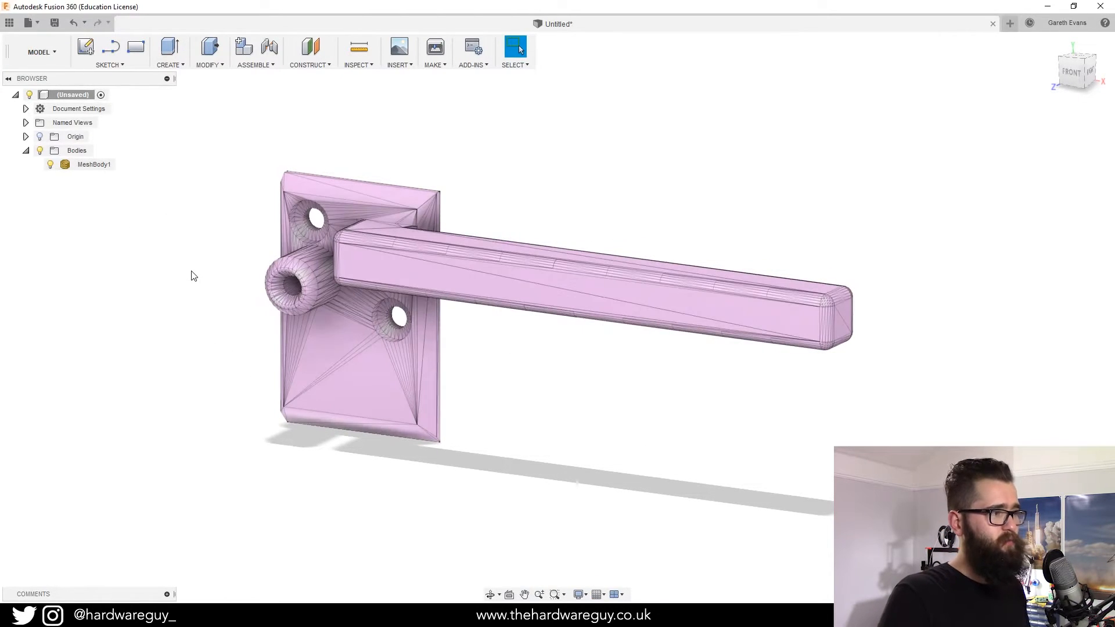
Step: Convert MeshBody1 into a new solid body, Body1, with Mesh to BRep
left_click(94, 164)
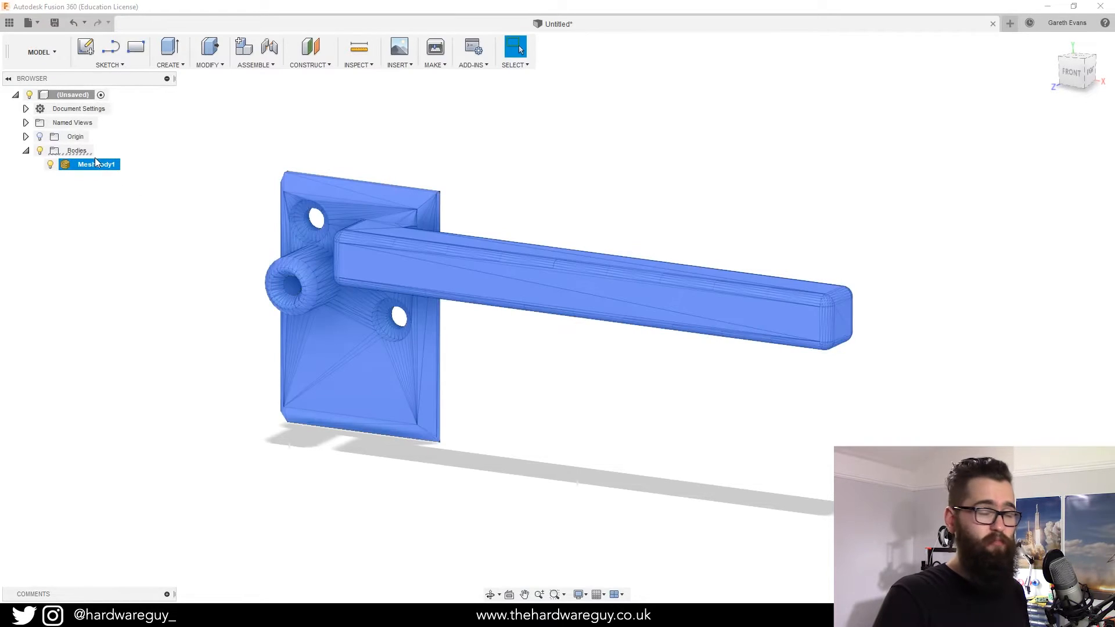
right_click(96, 163)
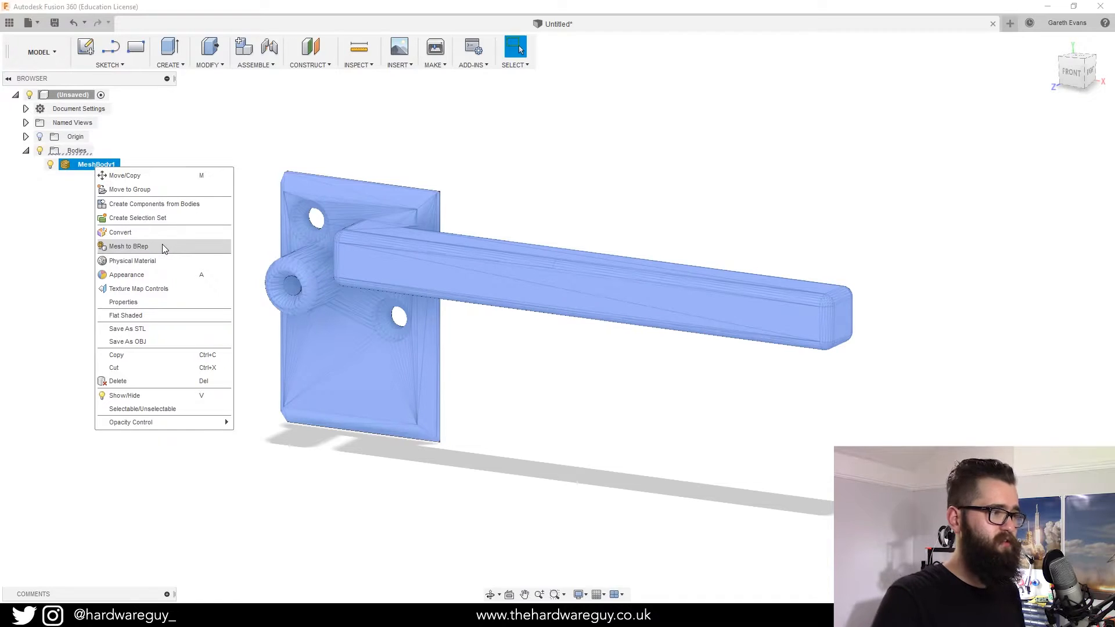
mouse_move(132, 261)
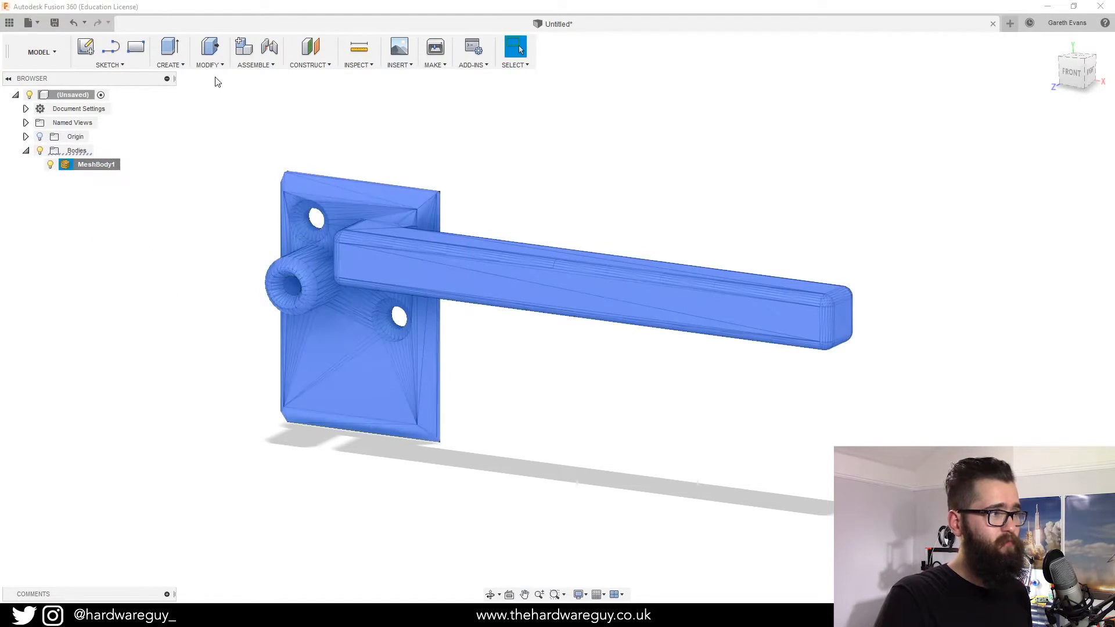
left_click(209, 51)
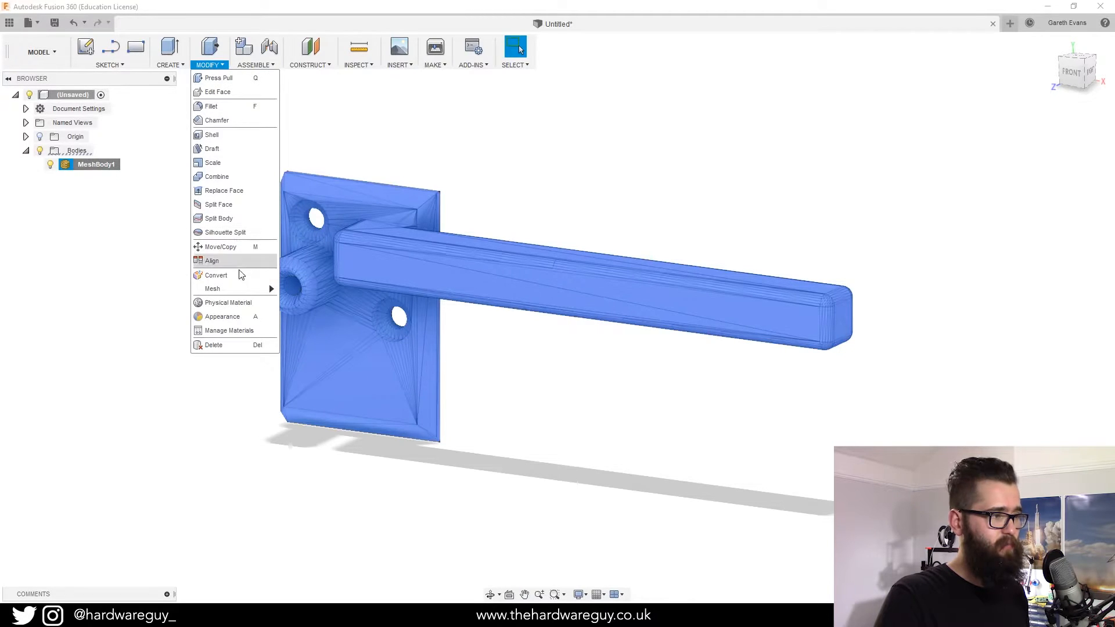
mouse_move(211, 288)
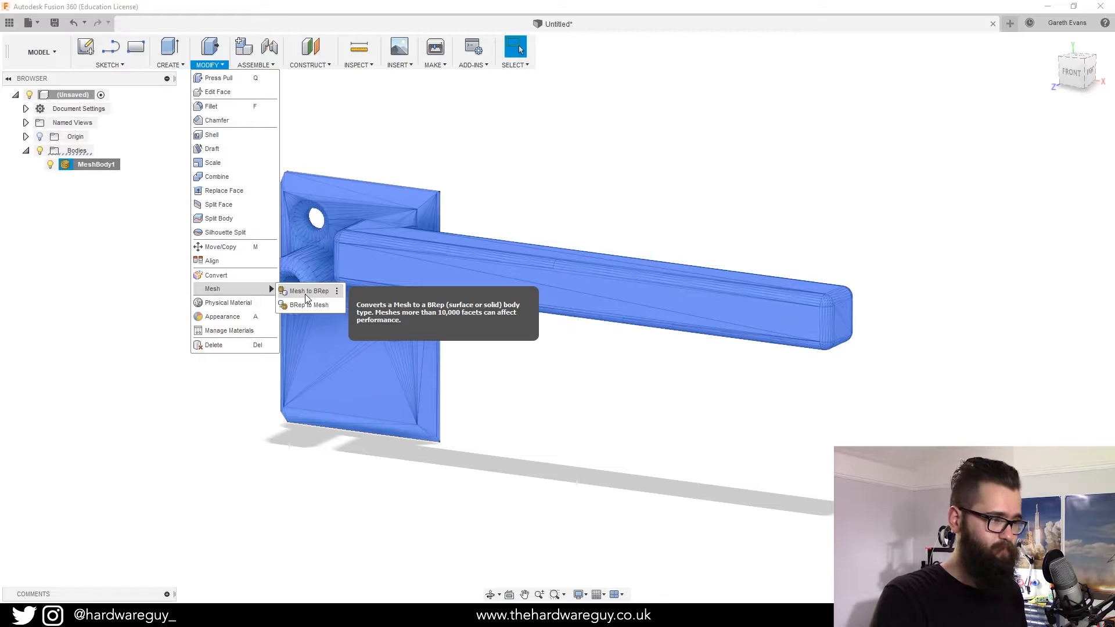
left_click(308, 291)
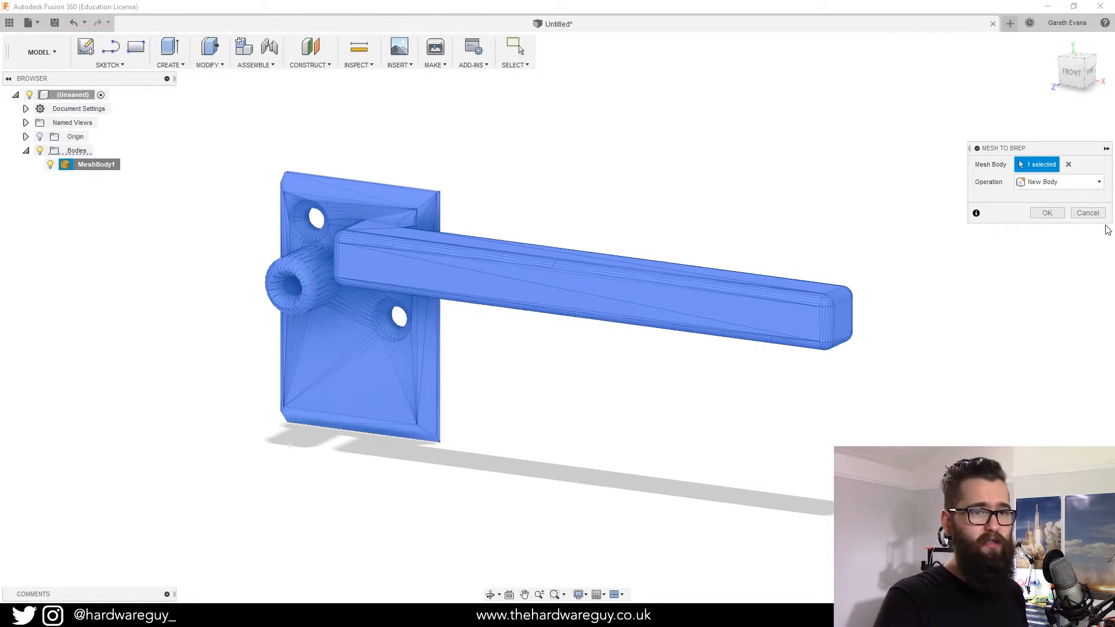
left_click(1047, 213)
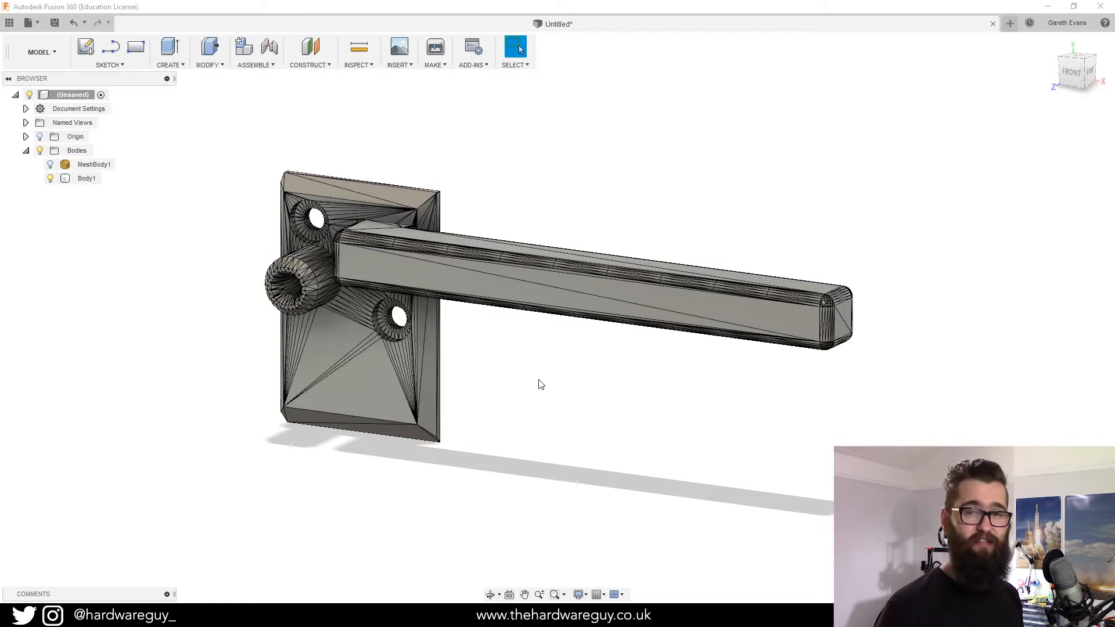
mouse_move(253, 29)
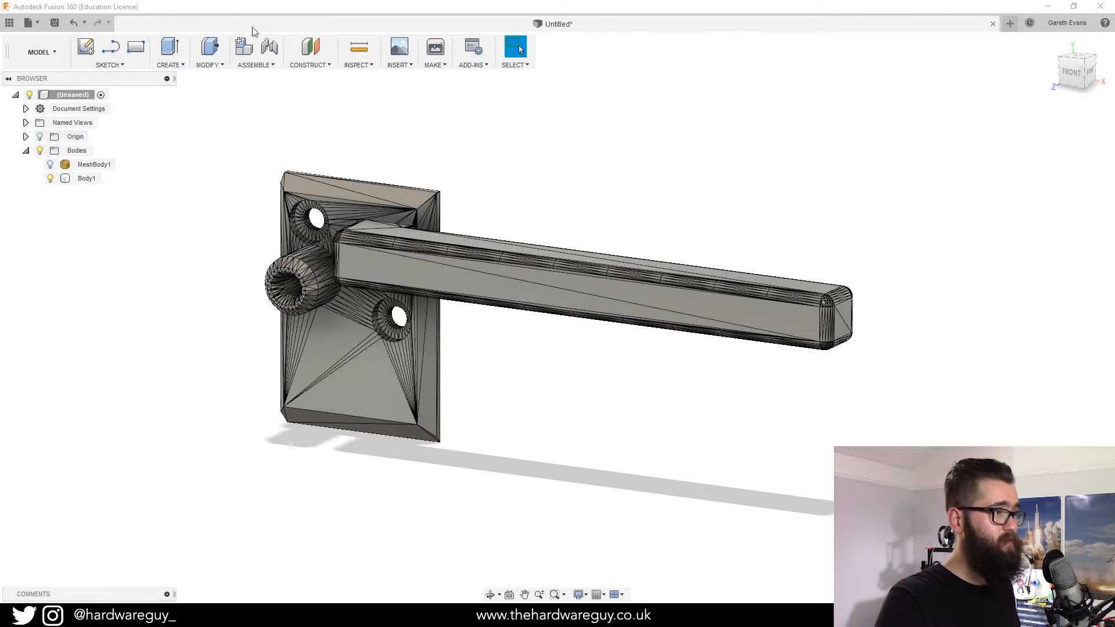
mouse_move(350, 178)
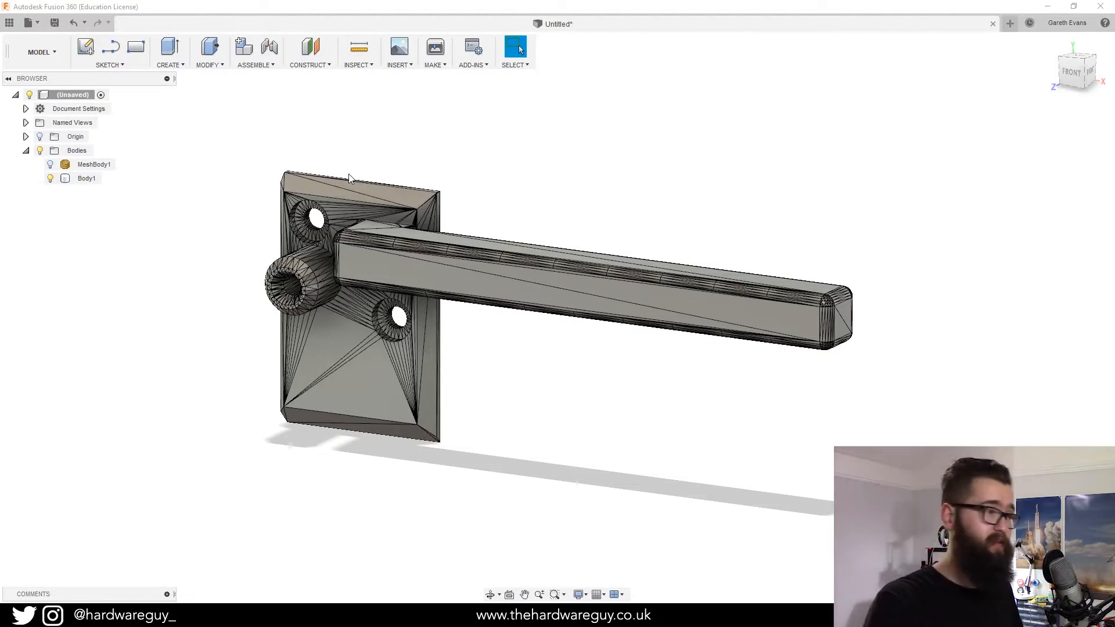
mouse_move(110, 50)
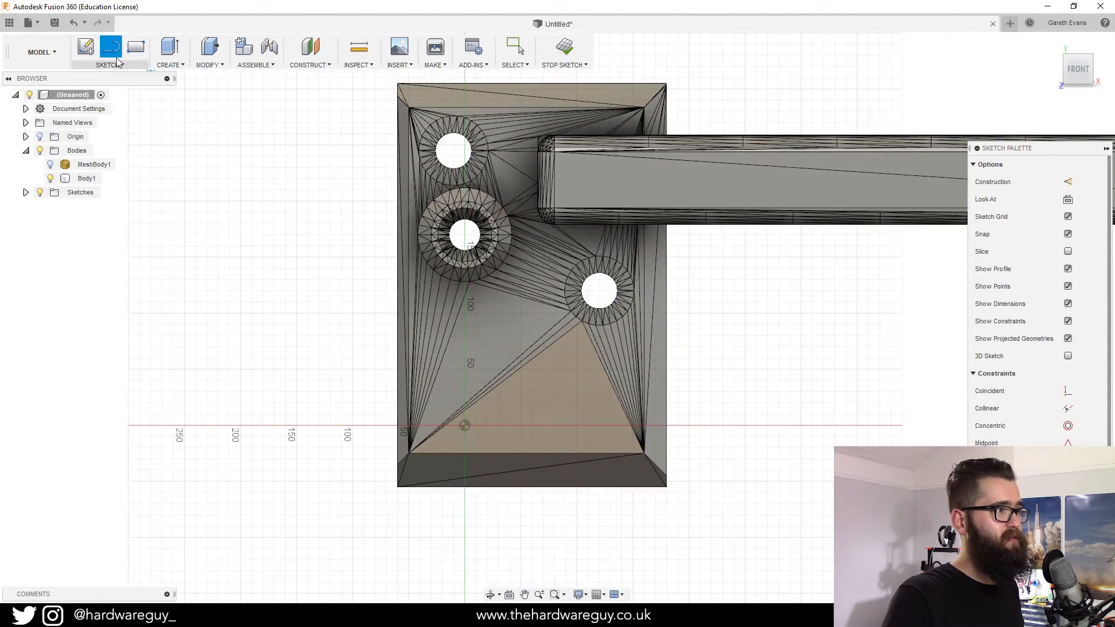
Step: Draw a circle on the base plate below the boss, accepting a driven dimension
left_click(110, 65)
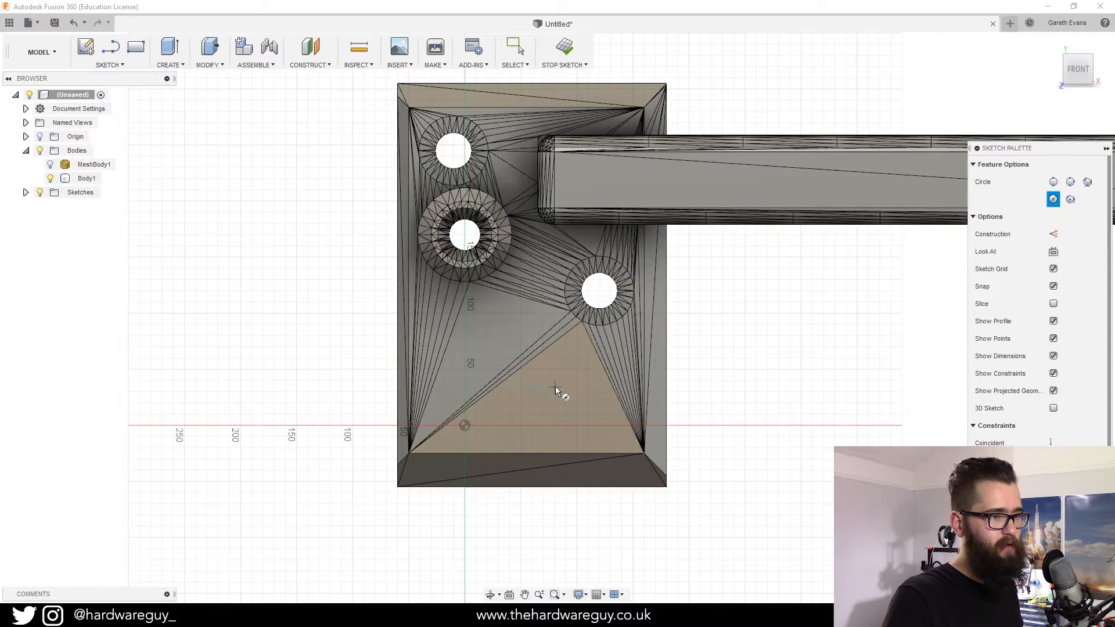
left_click(538, 388)
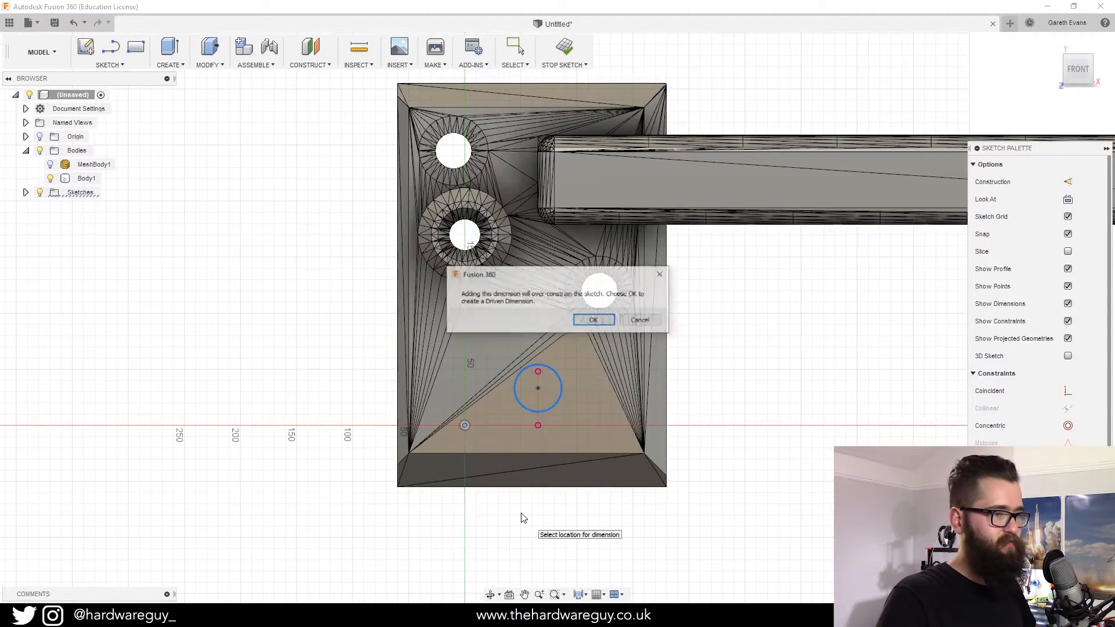
left_click(592, 319)
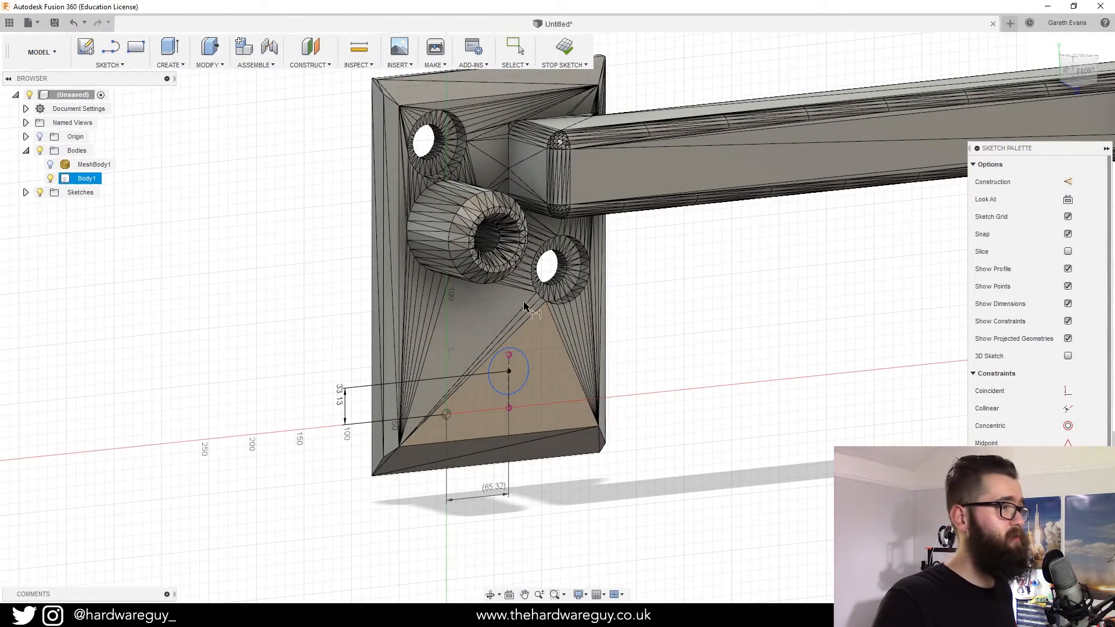
Step: Extrude the sketched circle 360 mm as a rod joined to Body1
left_click(170, 51)
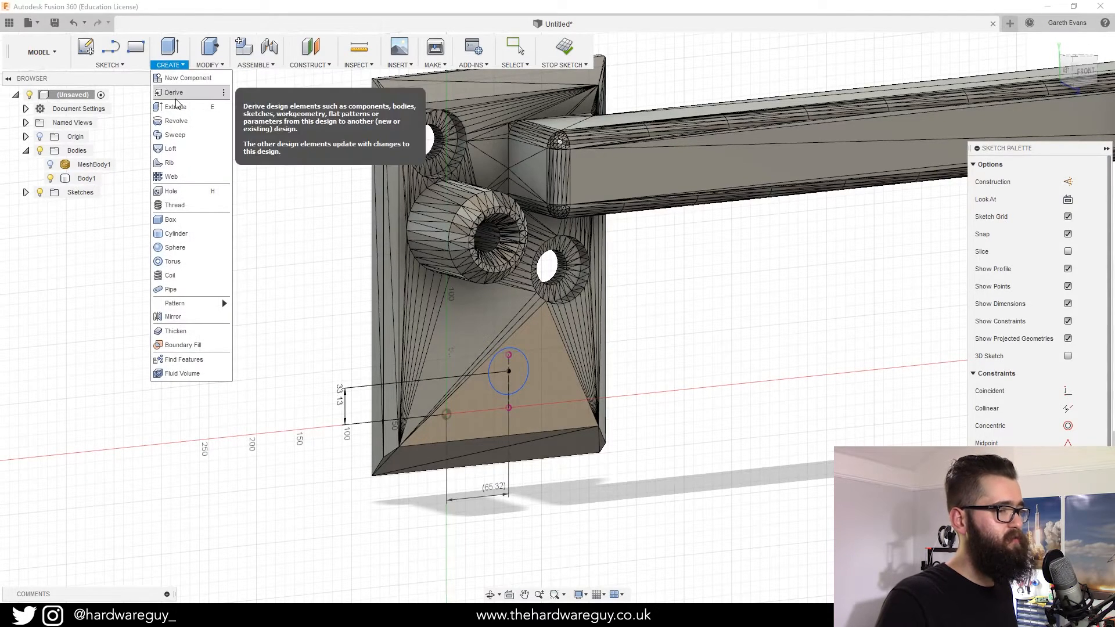
left_click(174, 107)
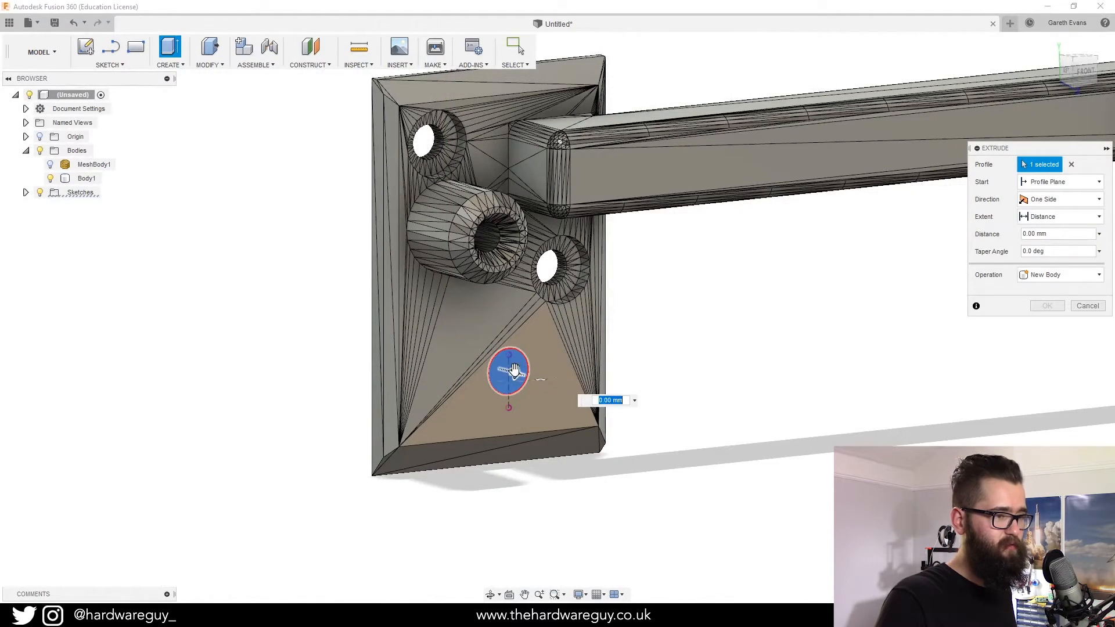
left_click_drag(507, 380, 599, 395)
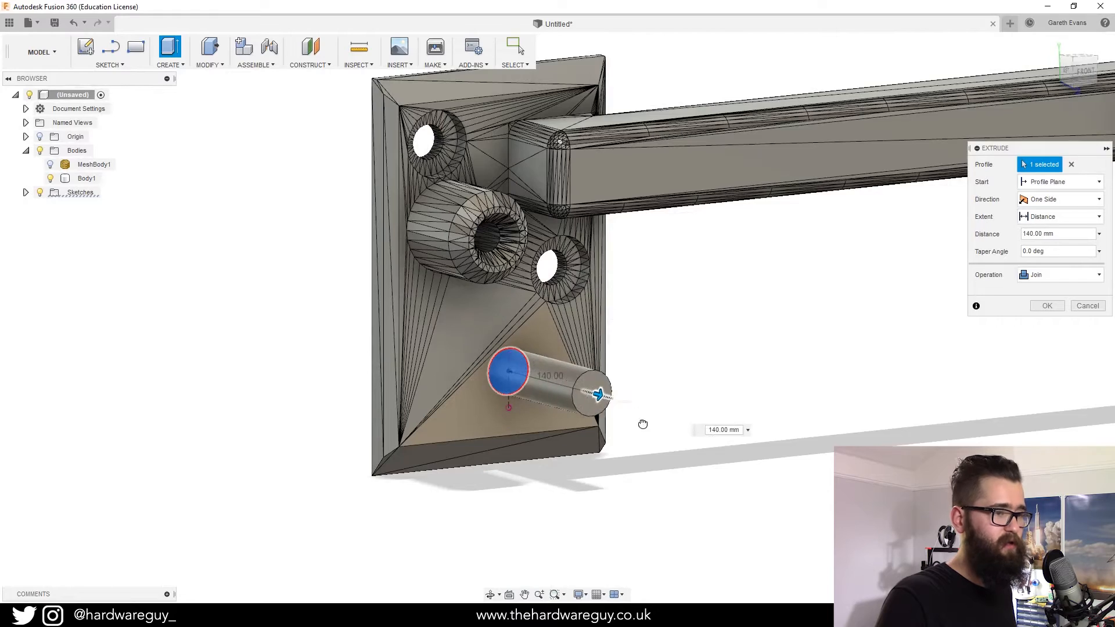
left_click_drag(599, 395, 725, 428)
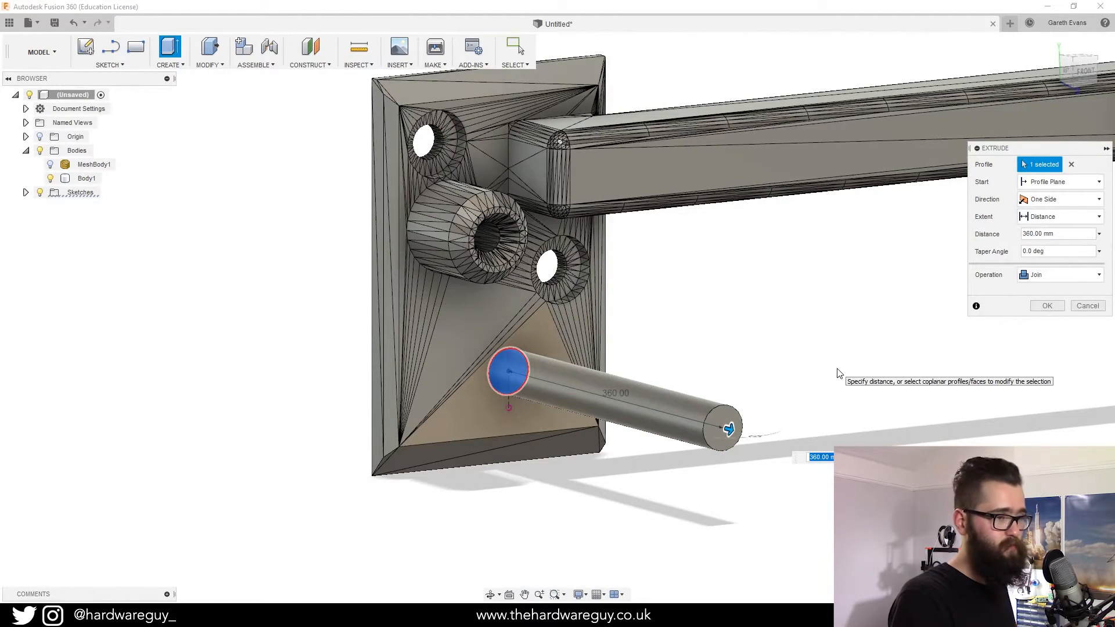
left_click(1047, 306)
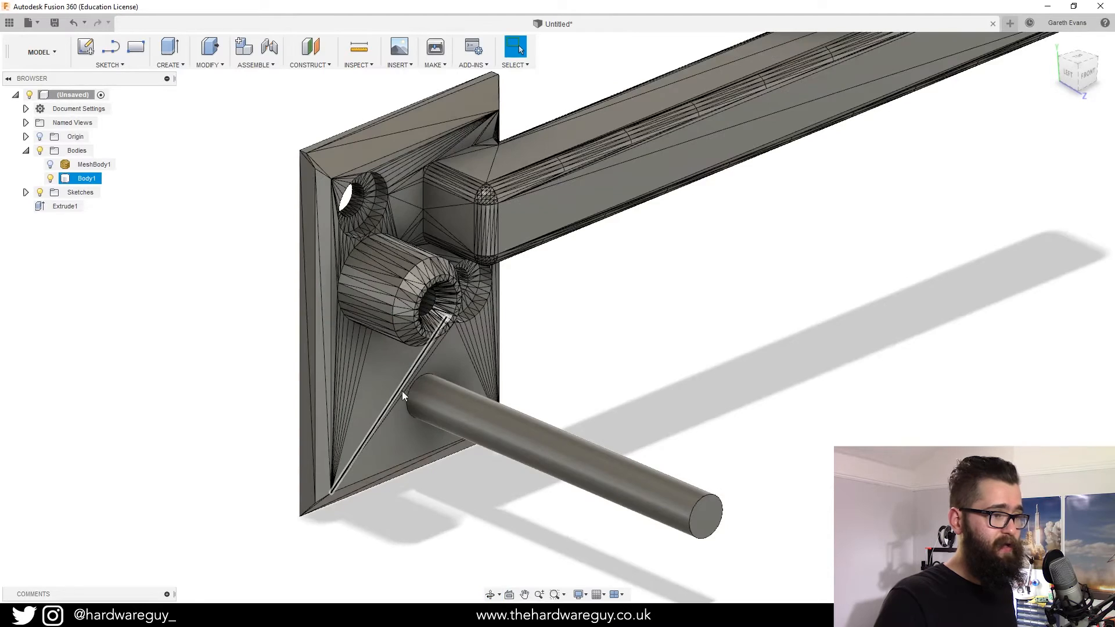
Step: Fillet the rod's edges, including where it meets the plate, with a 5 mm radius
left_click(209, 51)
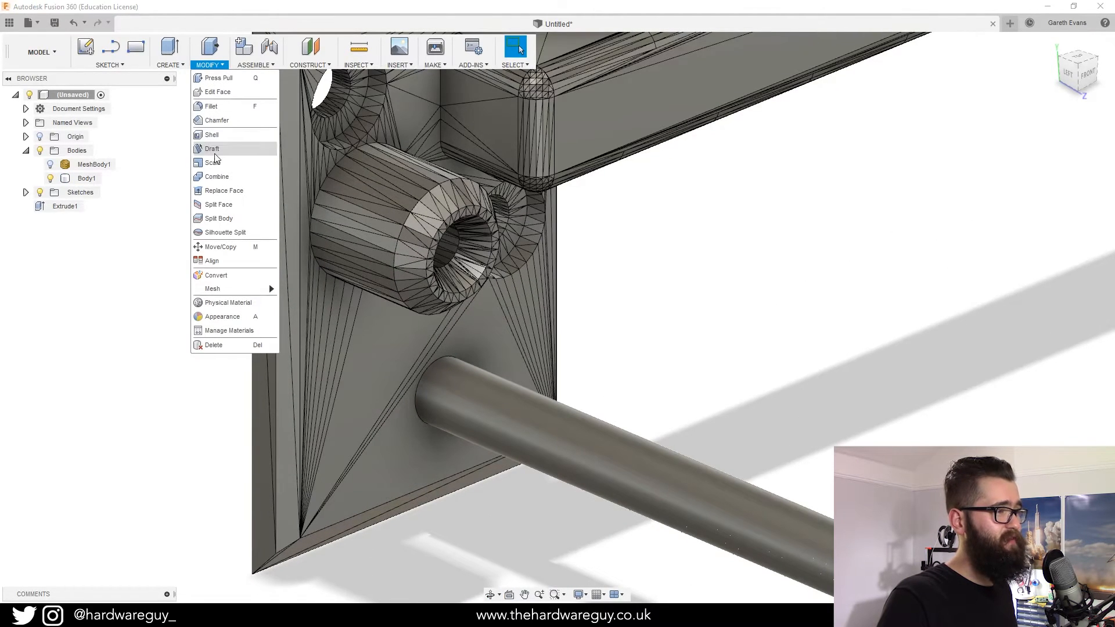
left_click(209, 106)
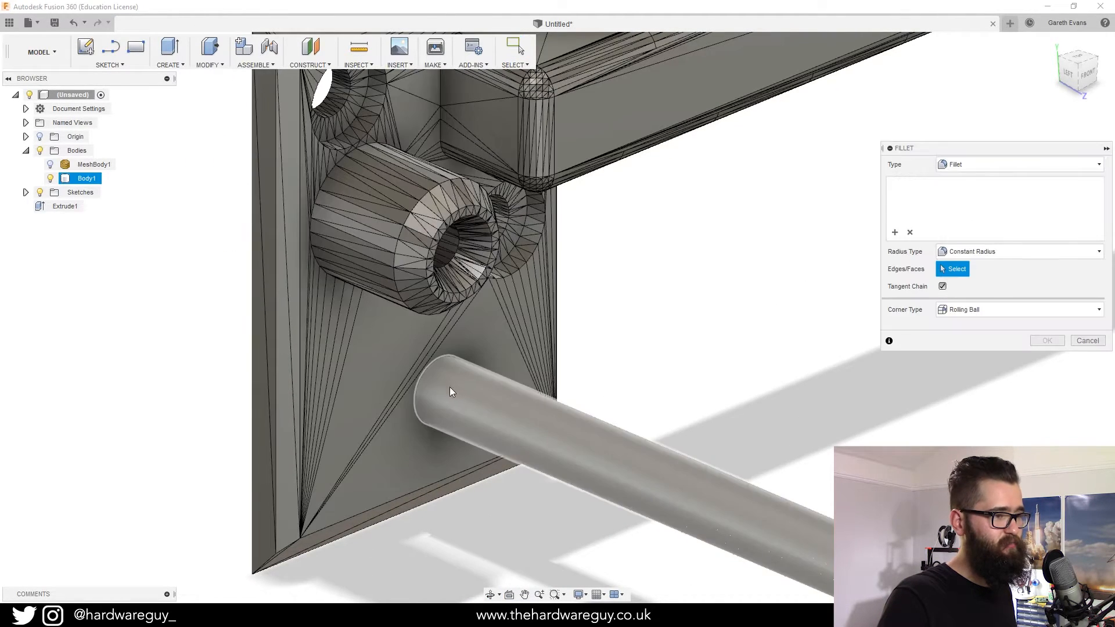
left_click(433, 378)
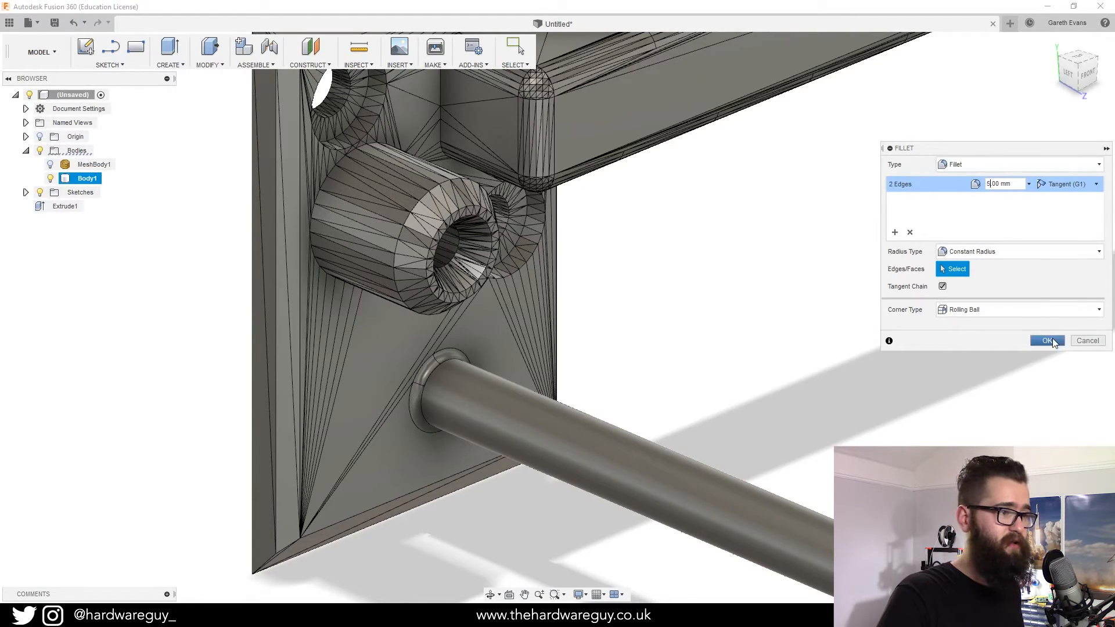
left_click(1047, 341)
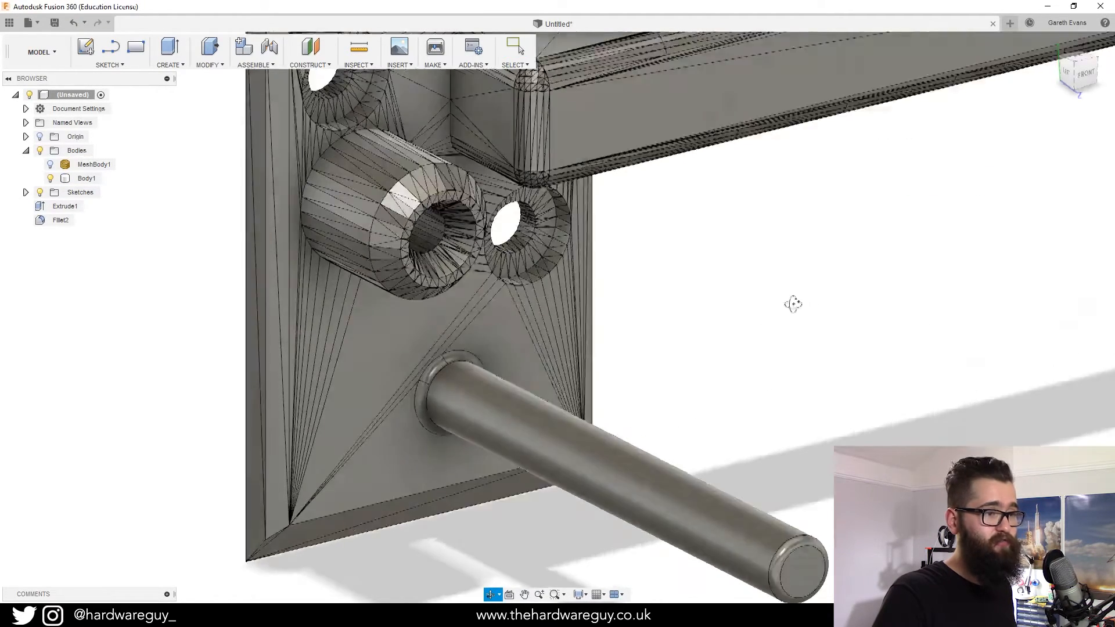